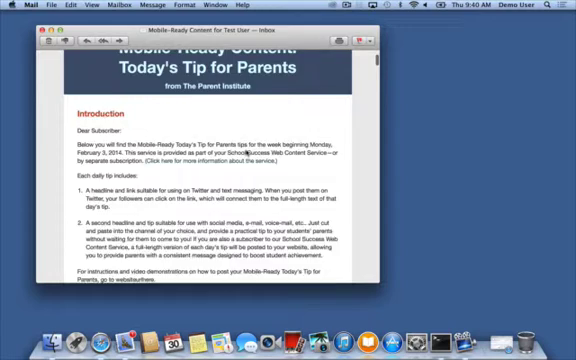
scroll("down", 3)
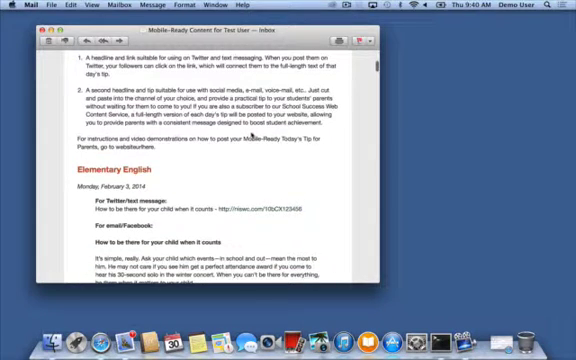
scroll("down", 3)
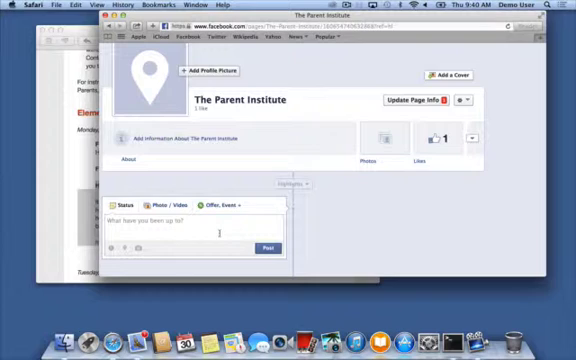
type("How to be there for your child when it counts")
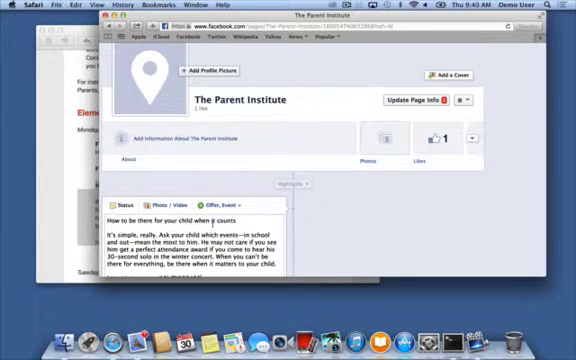